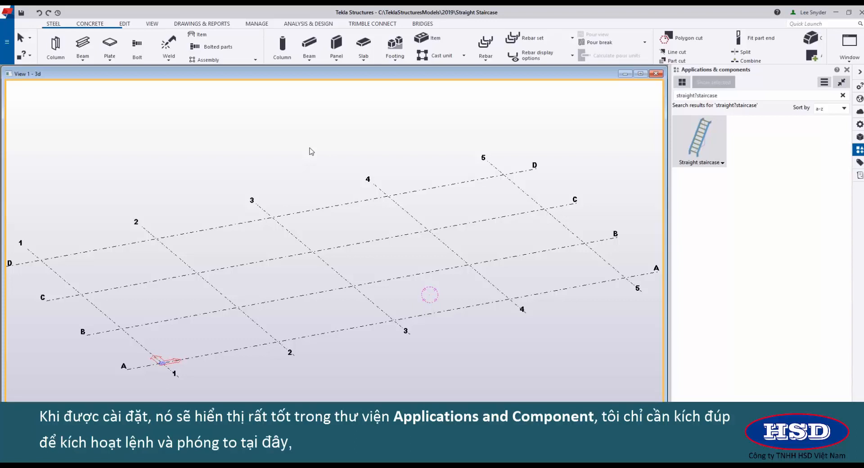
Step: Start the Straight staircase component from the Applications & components catalog
double_click(699, 138)
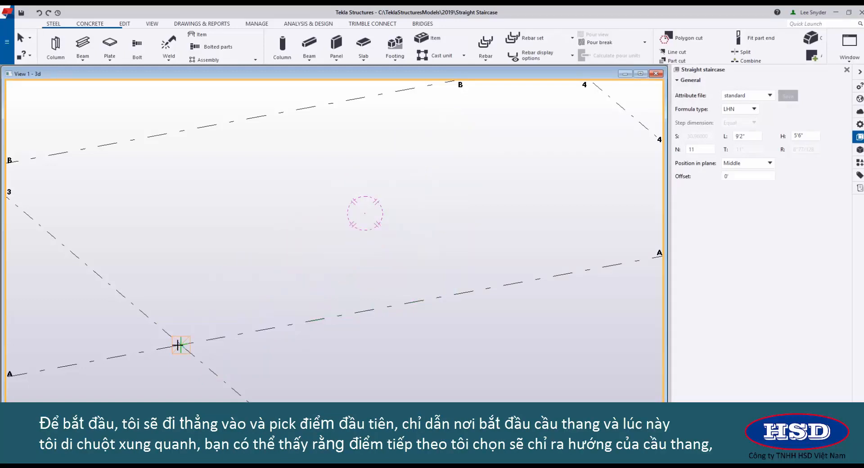
Step: Place the staircase start point at the A/3 grid intersection
click(361, 265)
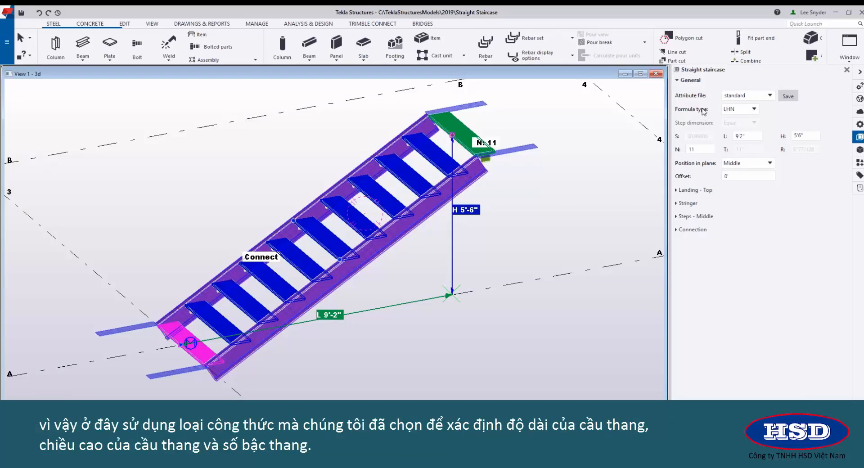
click(747, 135)
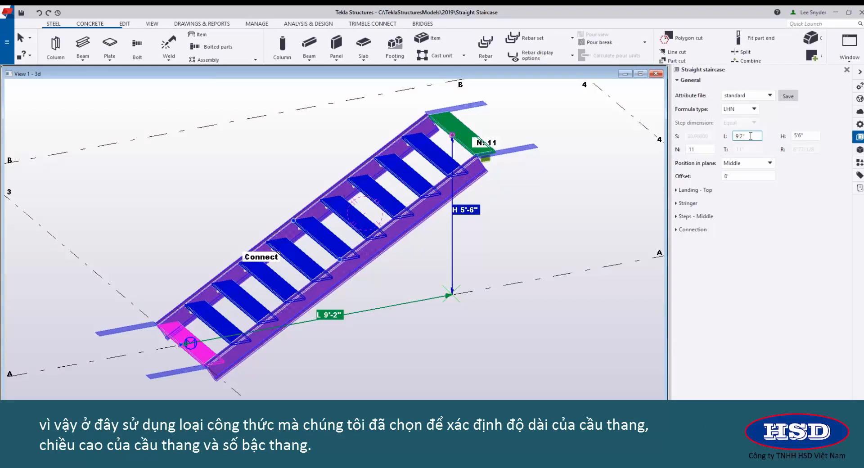
click(805, 135)
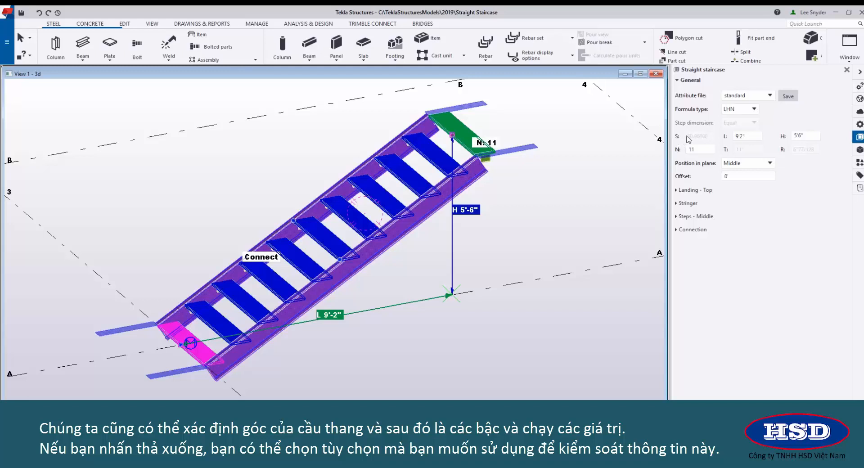
mouse_move(808, 155)
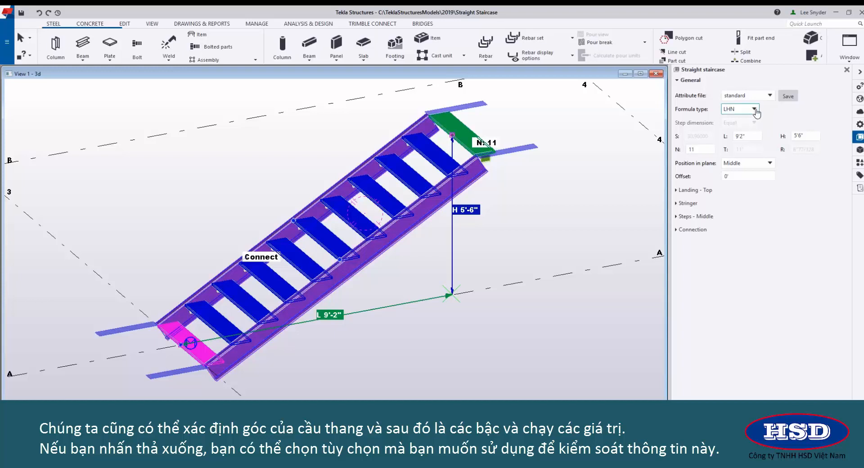
click(754, 109)
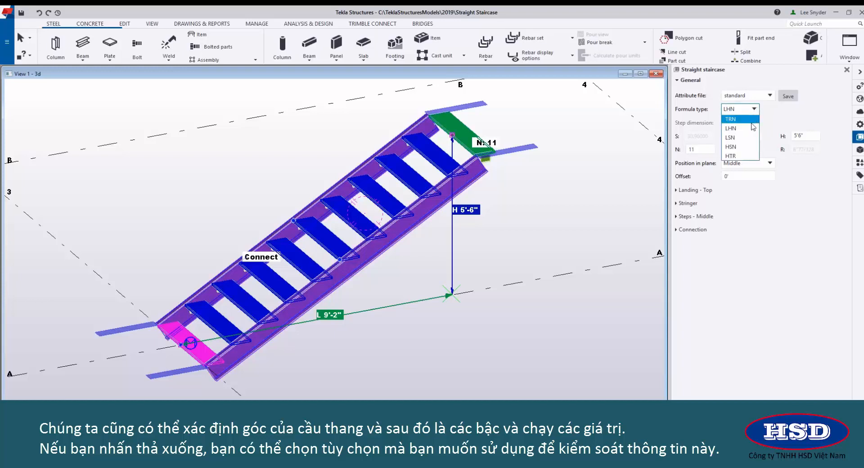
mouse_move(741, 128)
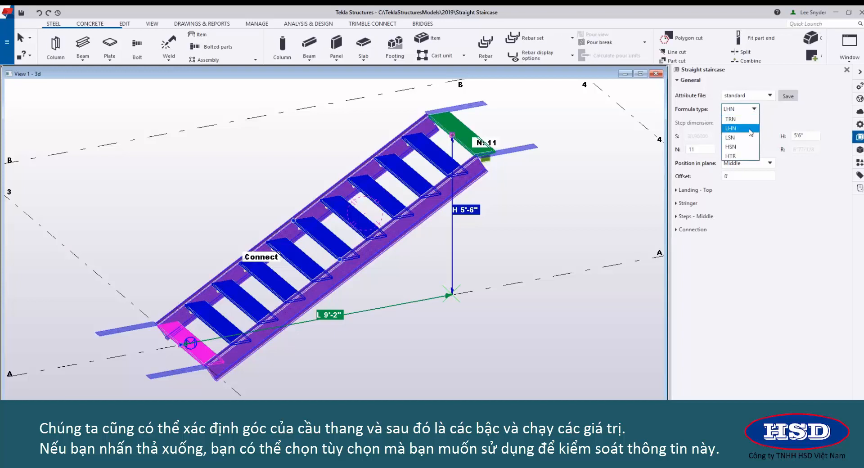
click(731, 128)
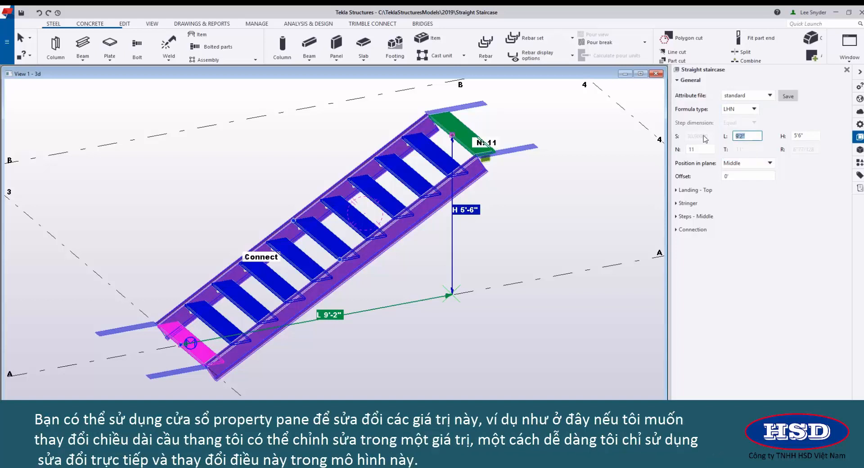
Step: Change the staircase length to 10'-0", editing the L dimension in the model
text(10)
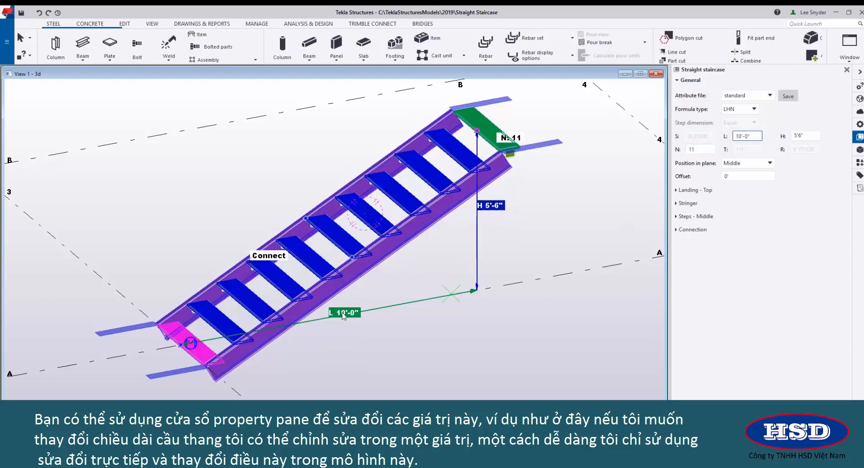
double_click(344, 312)
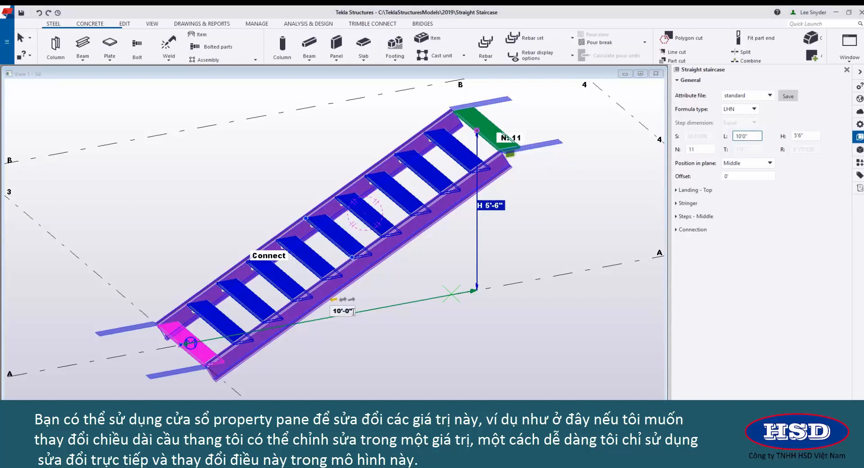
text(8)
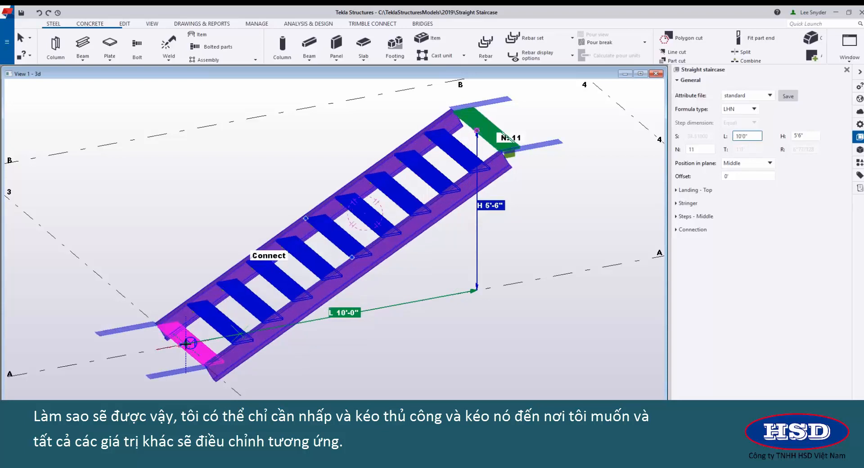
click(193, 345)
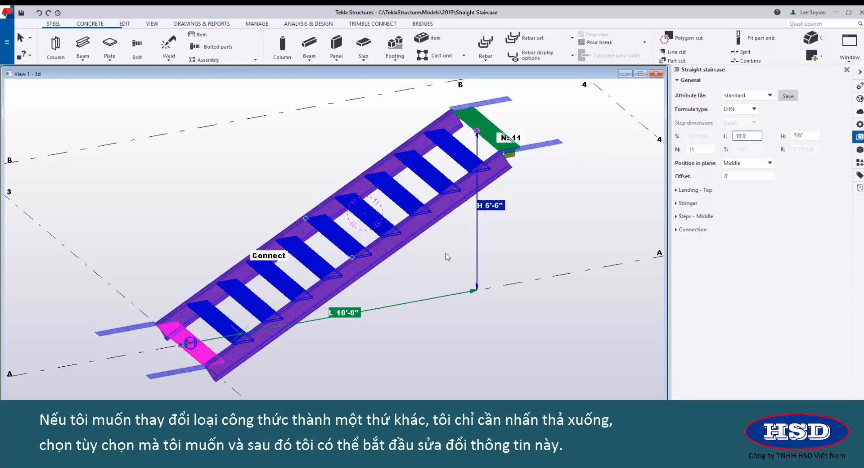
Step: Switch the formula type to HTR, then review the 1'-0" tread and height
click(754, 109)
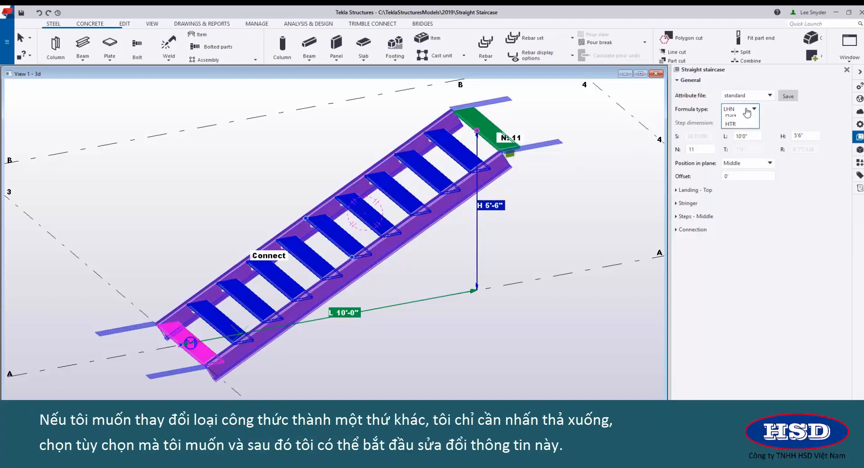
click(753, 109)
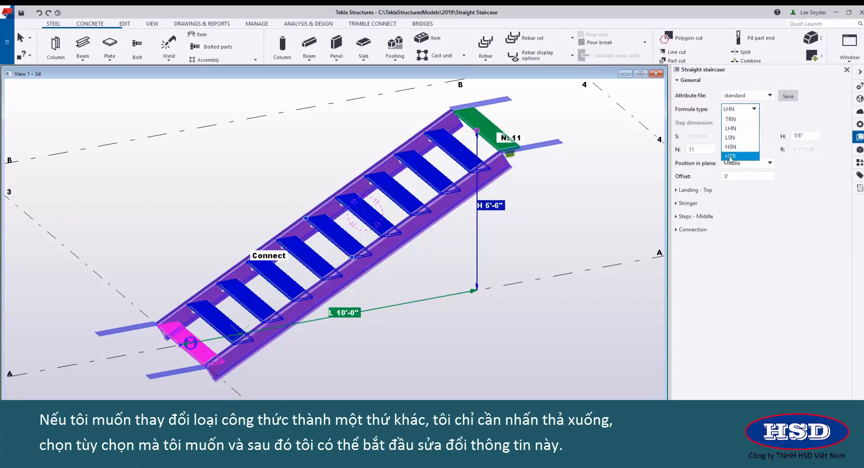
click(731, 156)
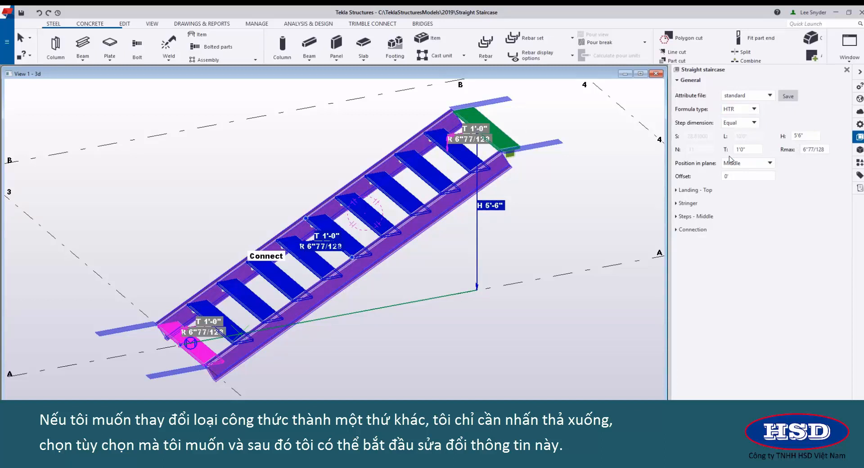
click(747, 149)
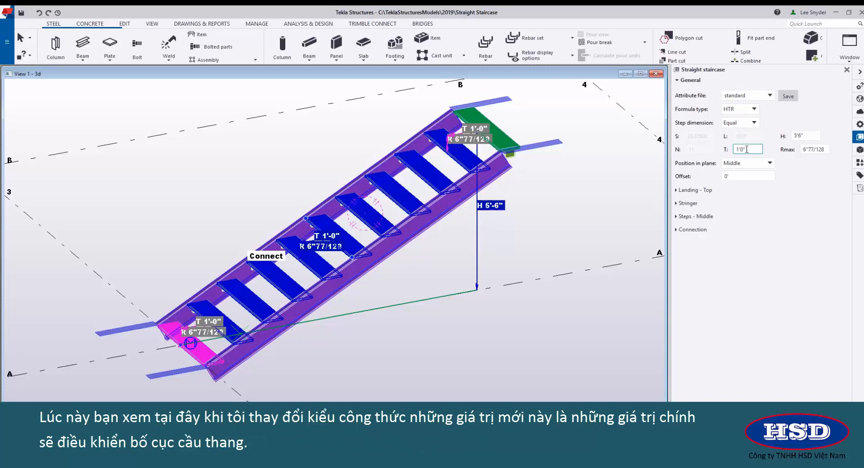
click(805, 135)
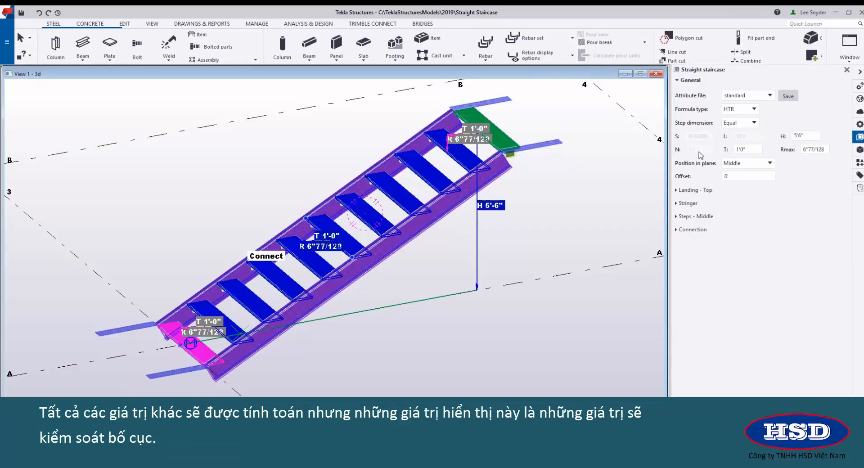
mouse_move(721, 152)
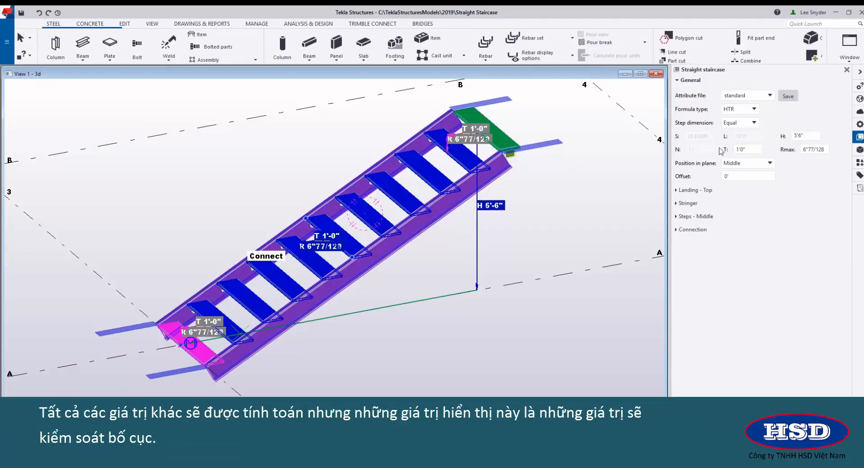
click(747, 149)
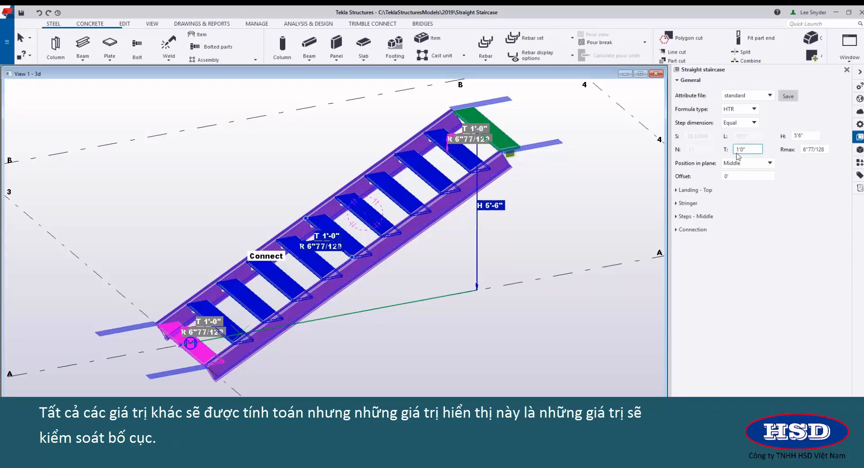
click(492, 203)
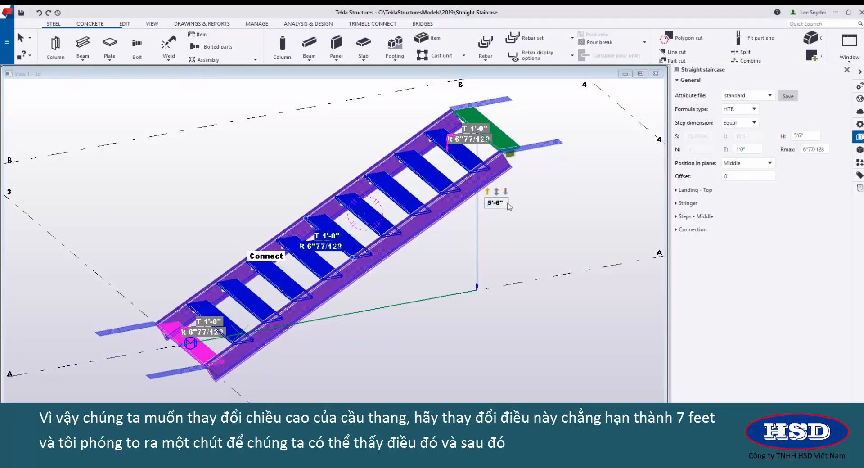
Step: Set height 7'-0", tread 11" and maximum riser 7" under HTR
text(7)
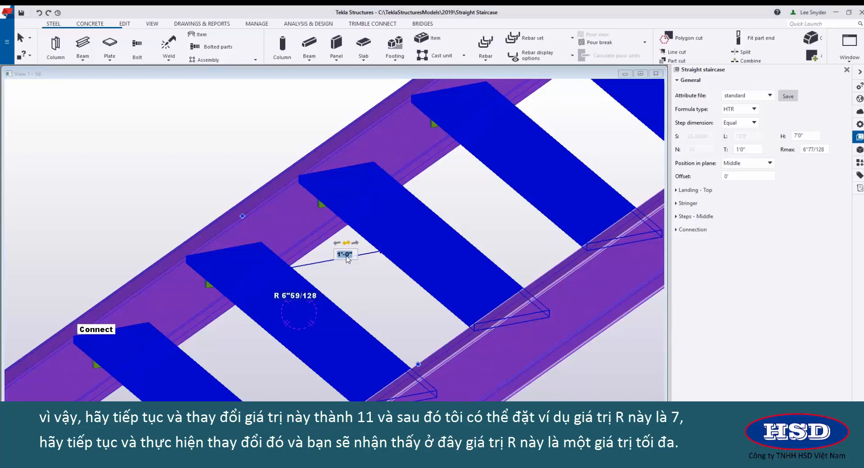
text(11")
click(295, 295)
text(7")
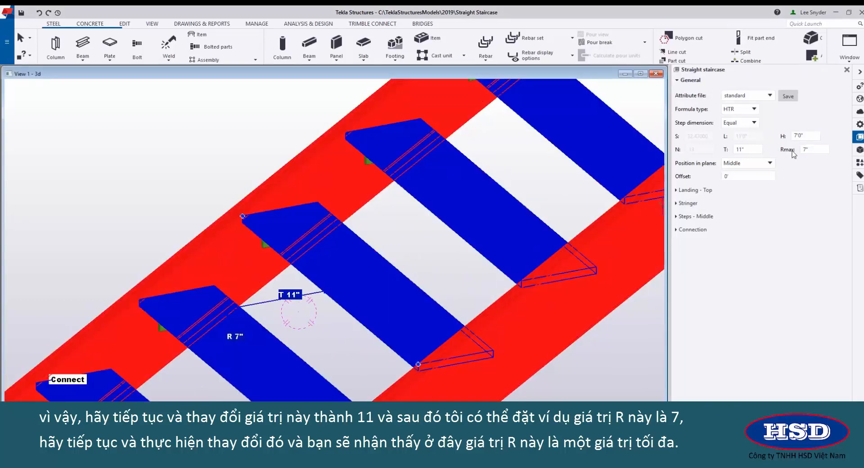
click(815, 149)
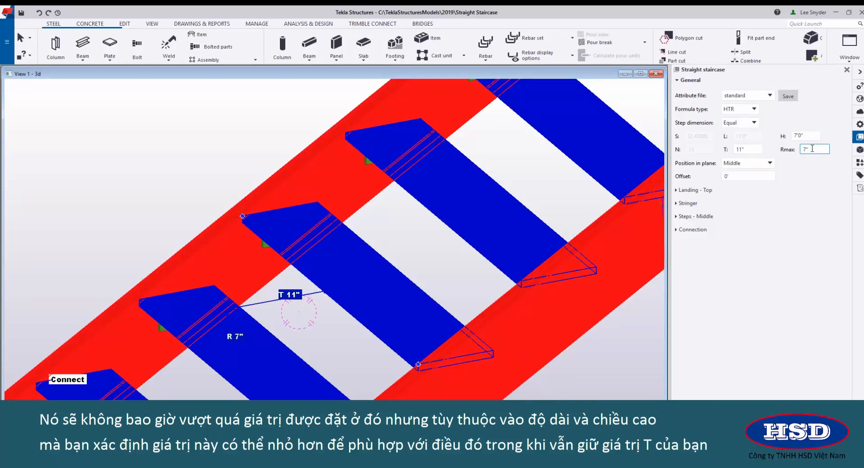
click(747, 149)
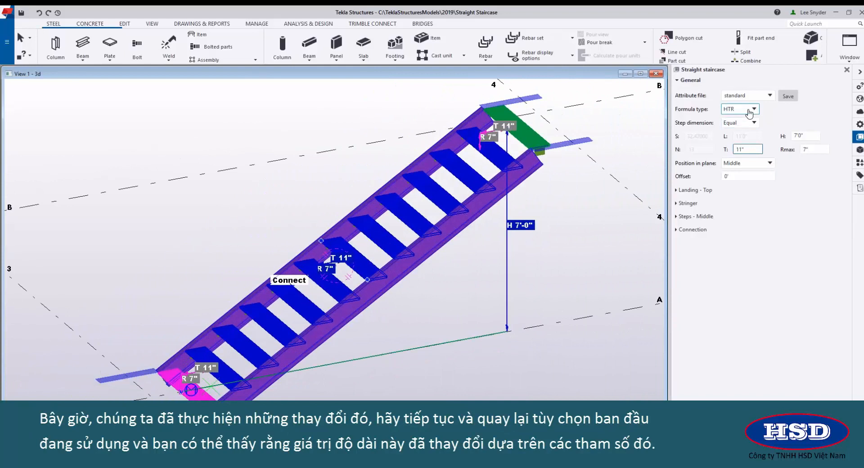
Step: Switch the formula back to LHN, giving 13 steps over an 11'-0" length
click(755, 108)
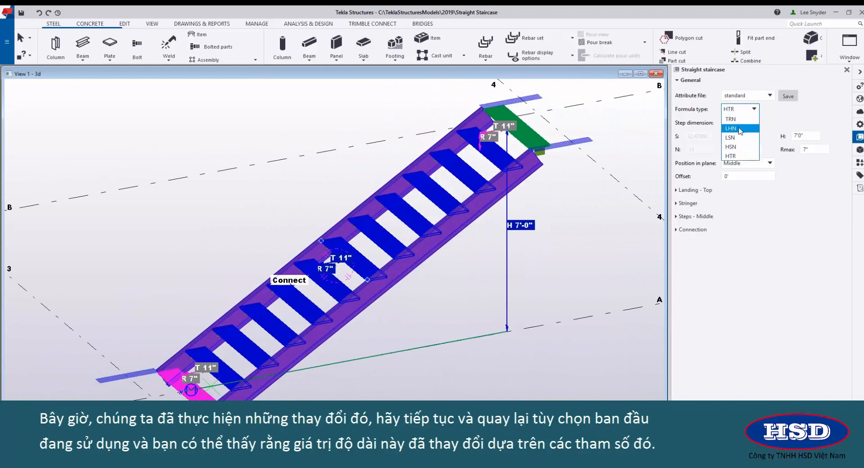
click(731, 128)
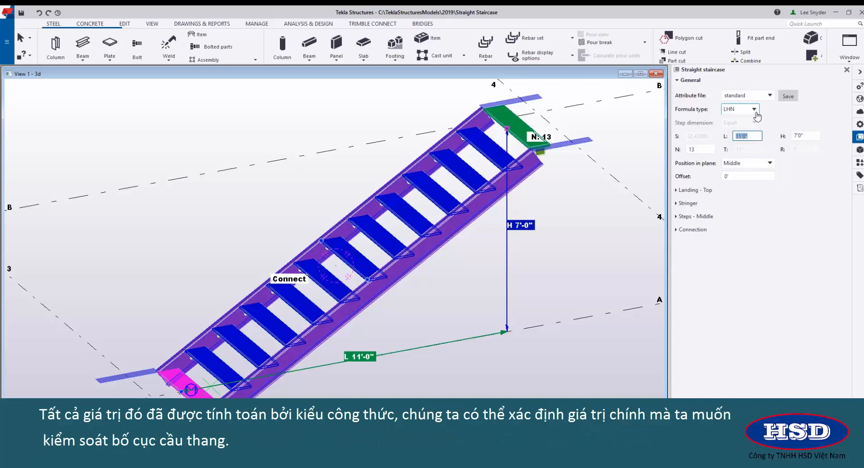
click(756, 109)
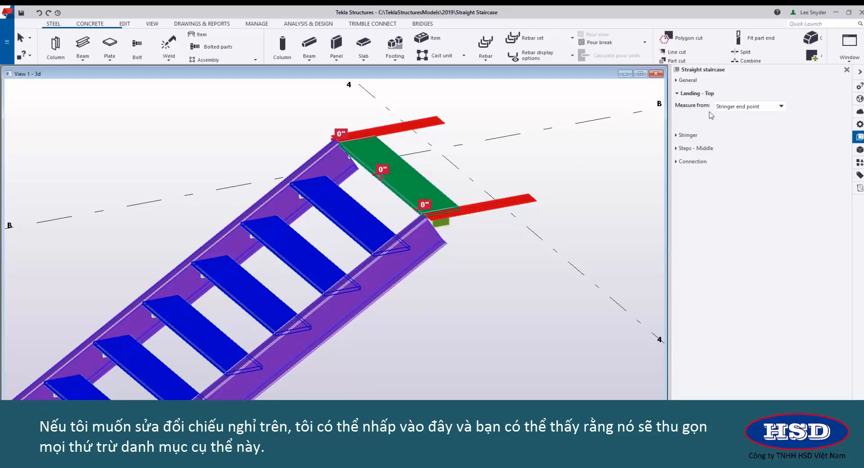
mouse_move(716, 116)
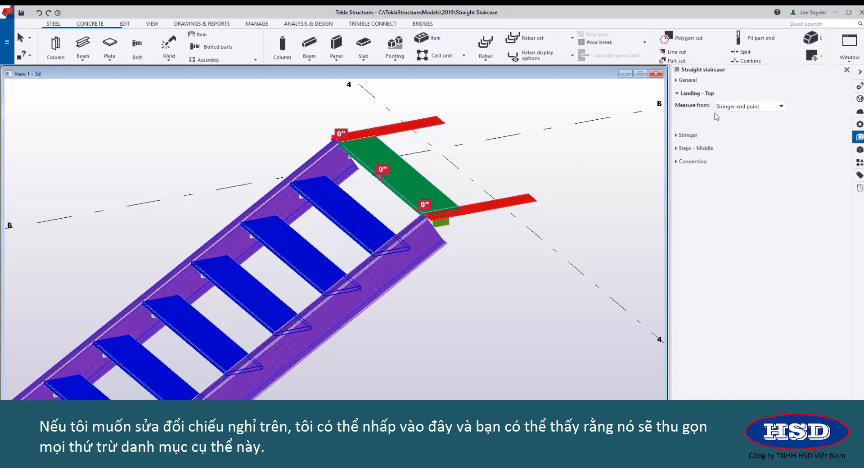
mouse_move(539, 175)
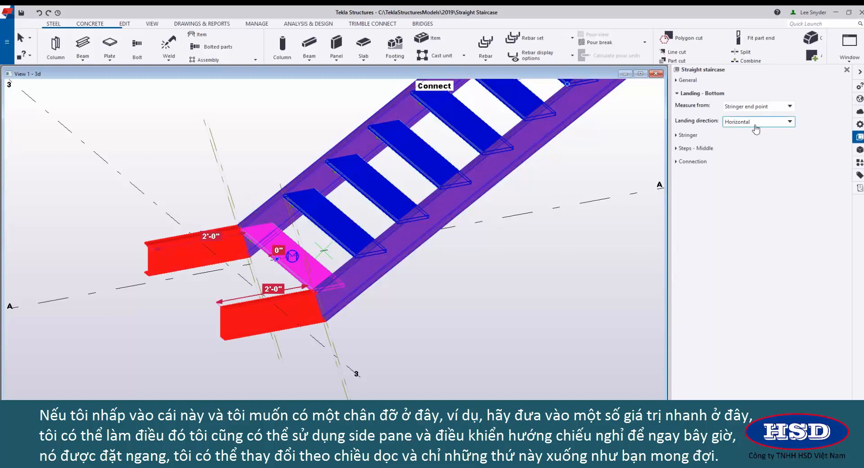
Step: Set the bottom landing direction to Vertical so its 2'-0" supports hang down
click(790, 121)
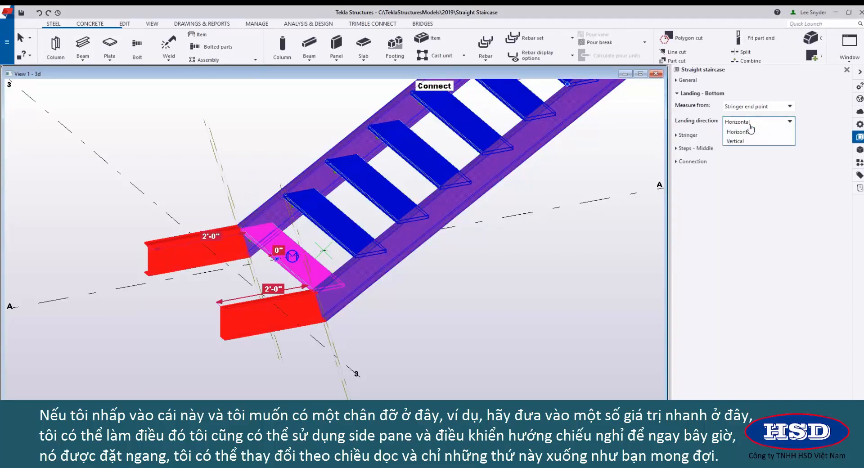
click(736, 142)
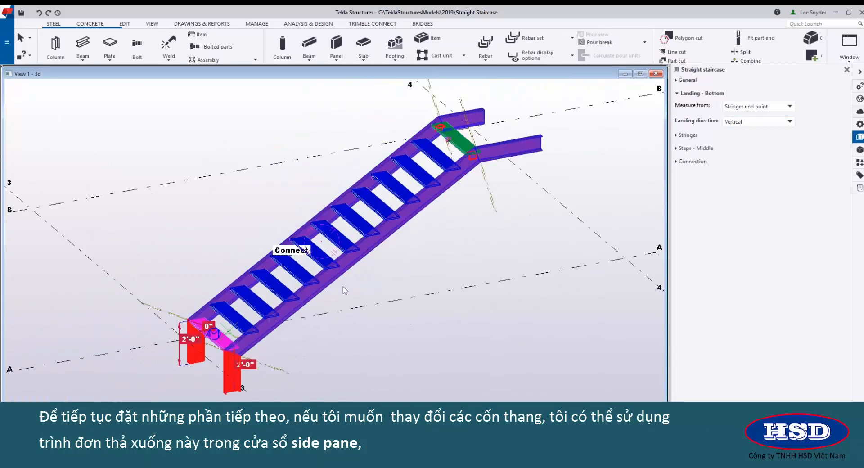
Step: Review the stringer rotation, width options, C8X11.5 profile and STRINGER name
click(687, 135)
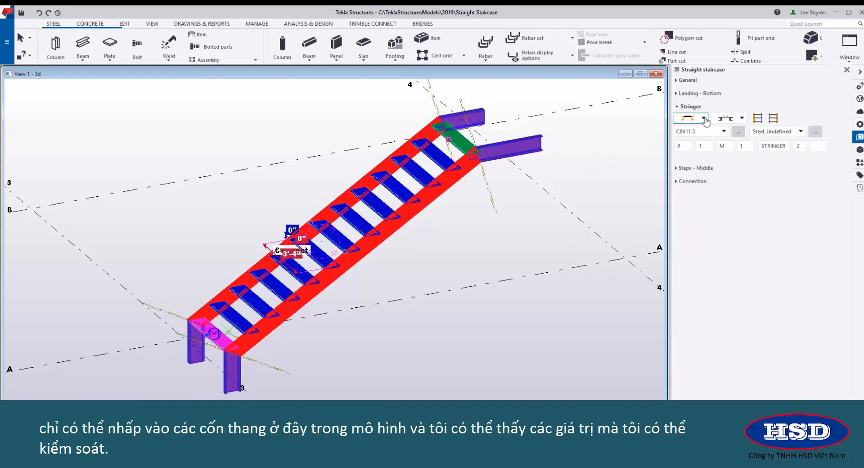
click(703, 117)
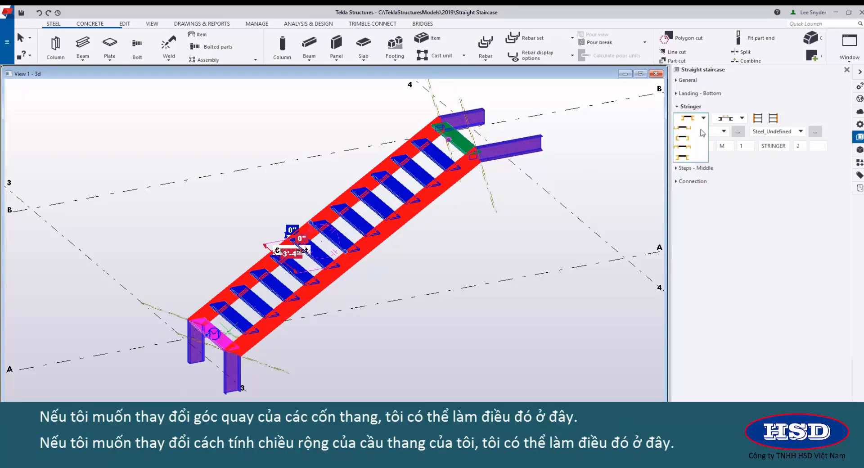
click(741, 118)
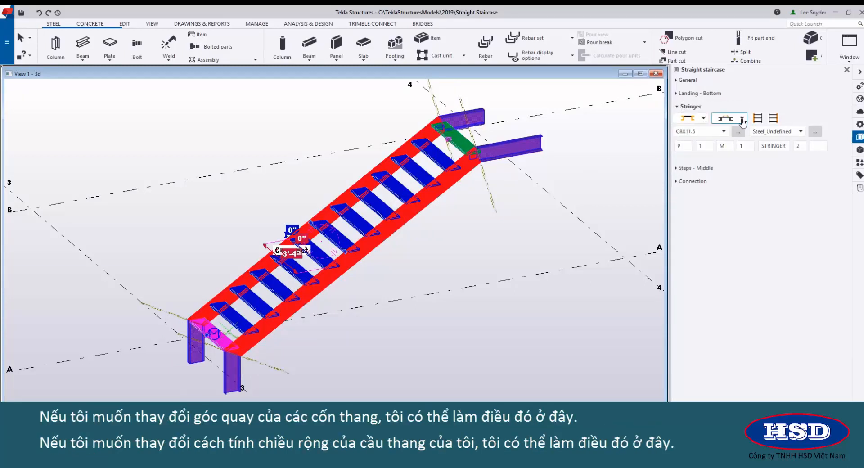
click(742, 118)
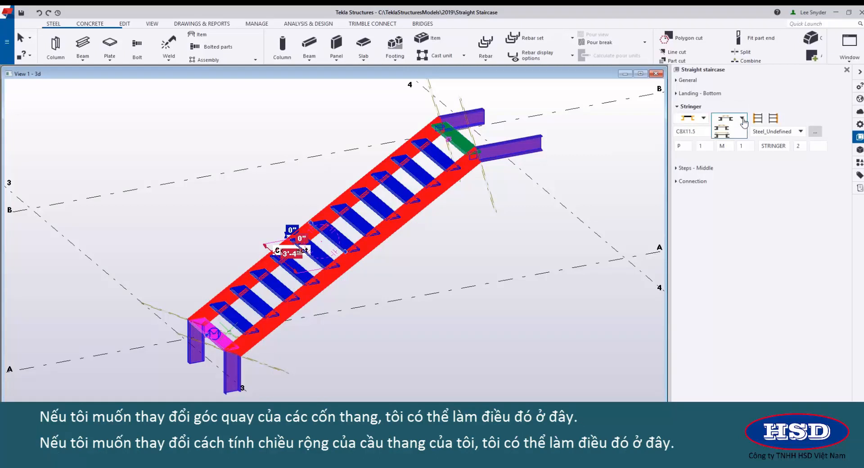
mouse_move(757, 118)
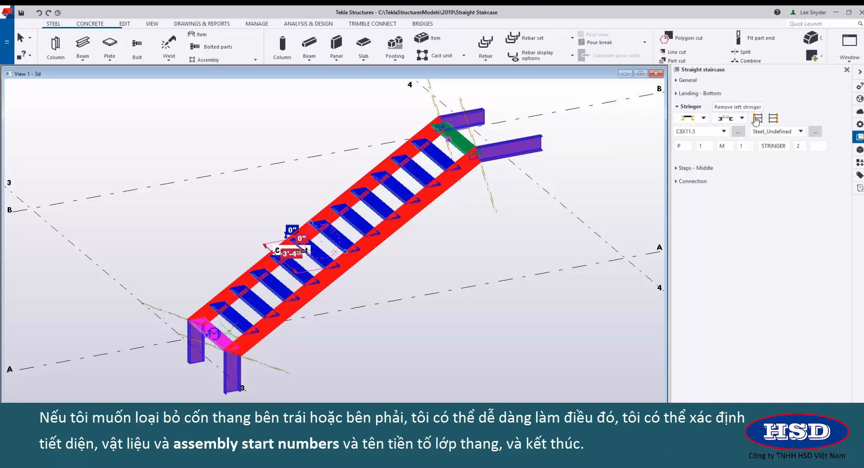
mouse_move(774, 118)
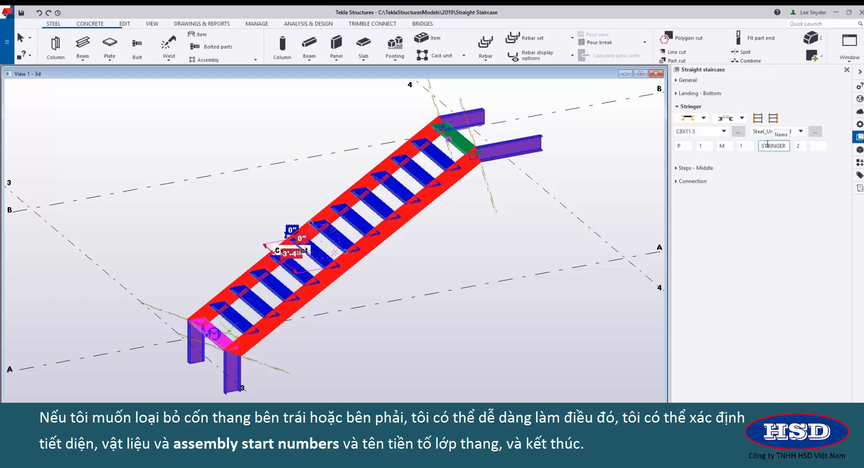
click(799, 145)
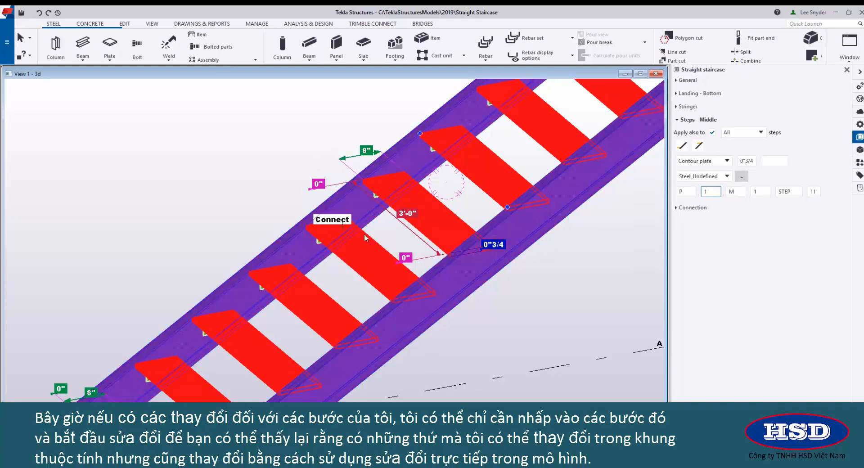
mouse_move(518, 271)
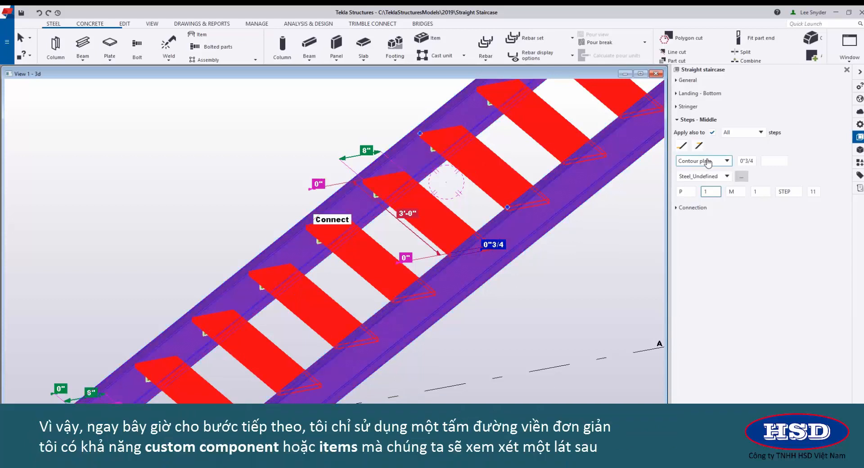
mouse_move(726, 162)
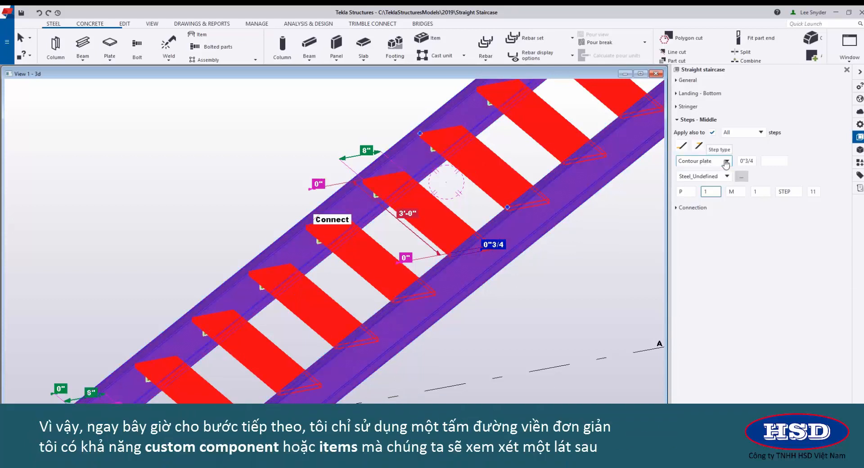
Step: Inspect the Step type options, confirming the steps are contour plates
click(727, 161)
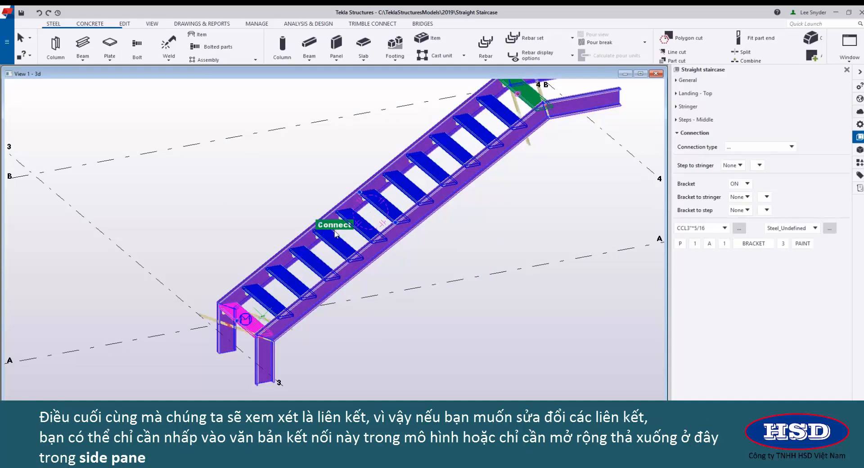
mouse_move(682, 140)
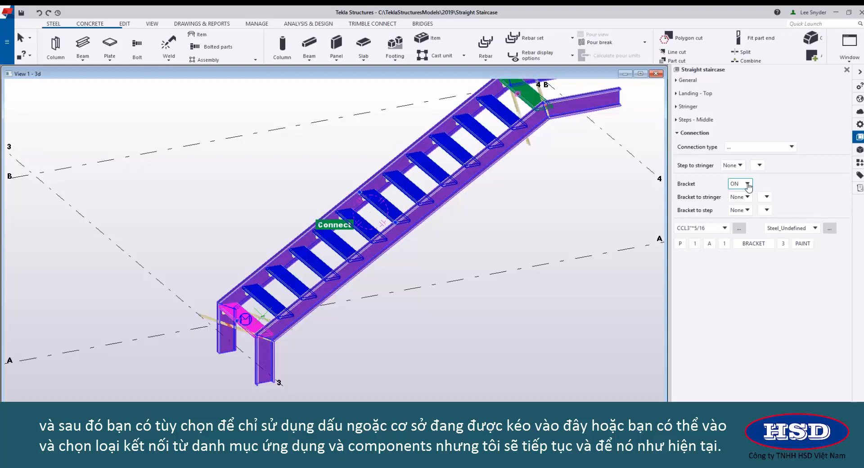
Step: Check the Connection type list and leave the Bracket connection unchanged
click(792, 147)
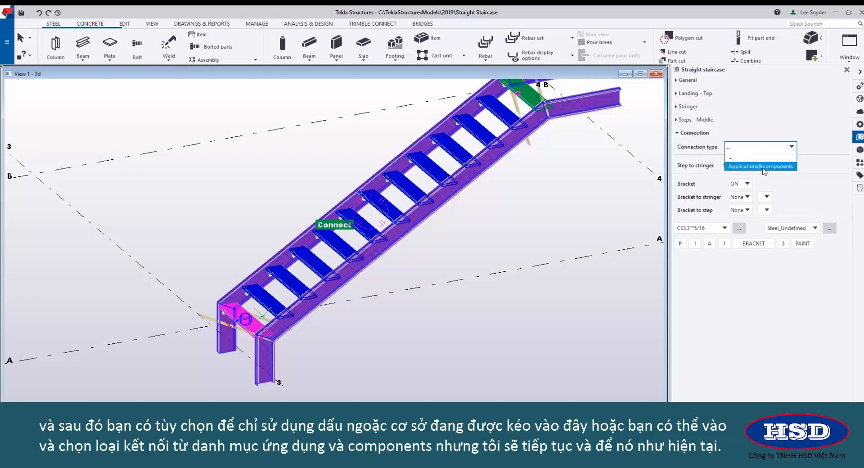
click(758, 165)
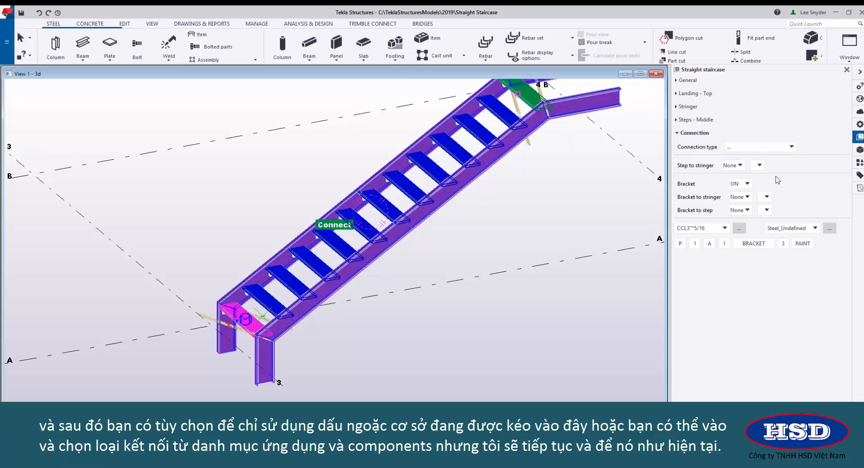